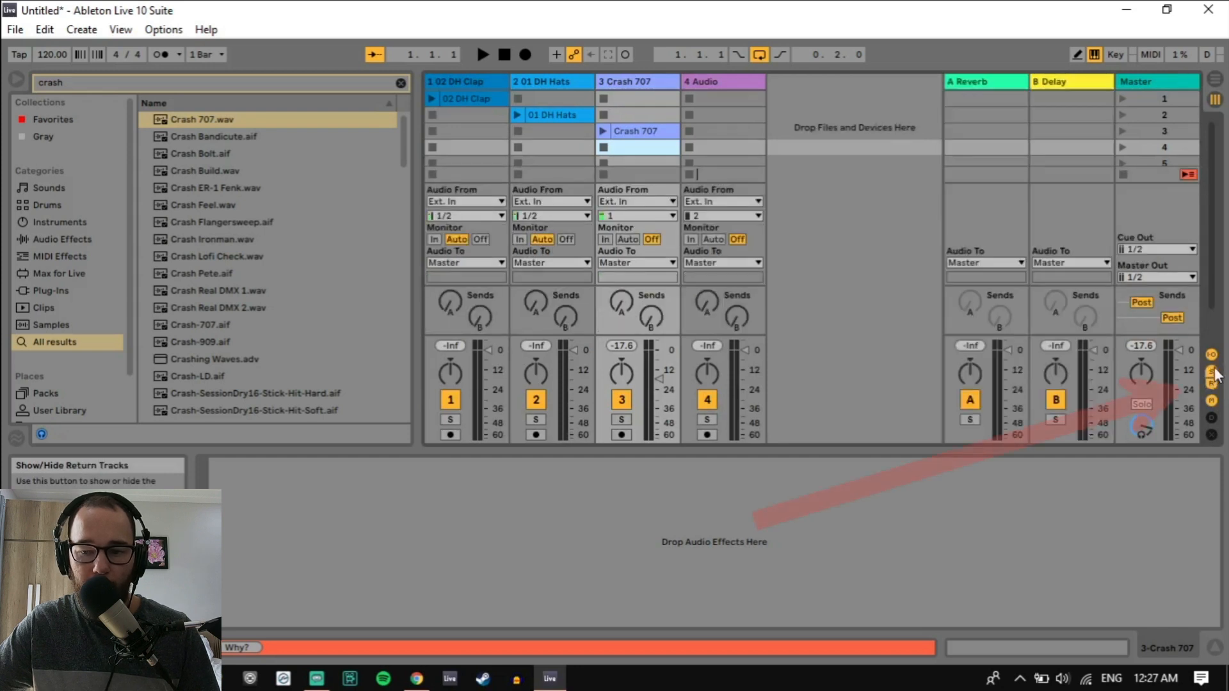
# View the Reverb and Delay return tracks' effects and the Insert Return Track option
pyautogui.click(985, 82)
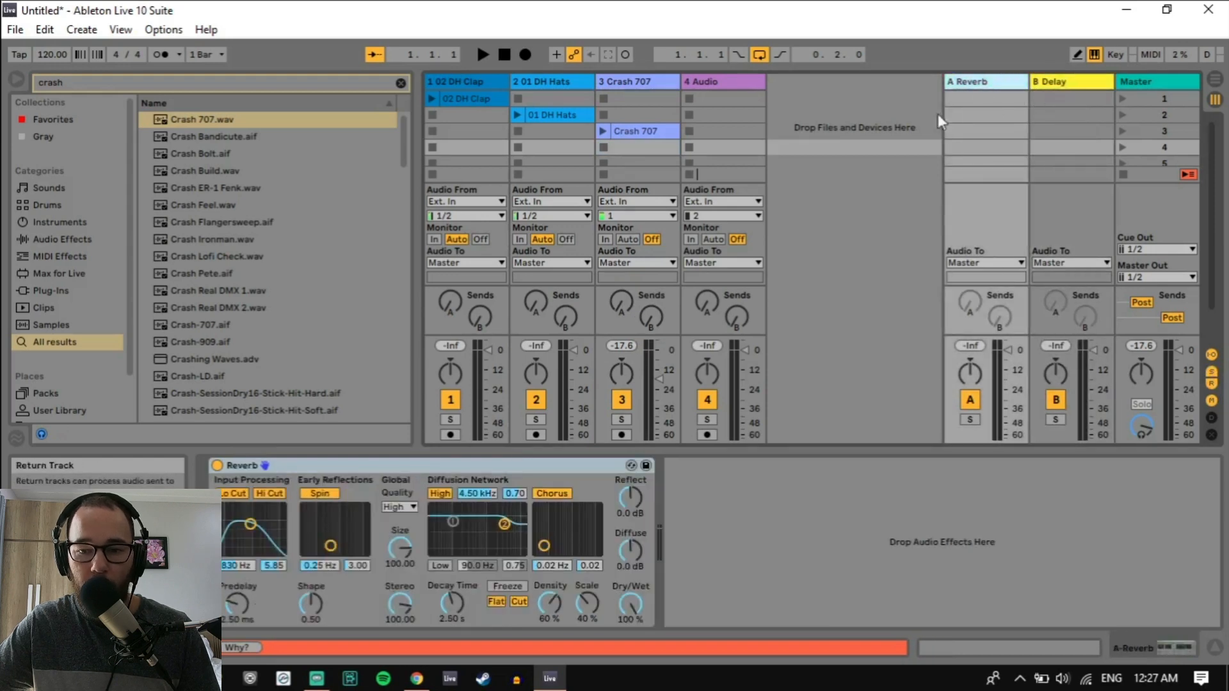
pyautogui.rightClick(986, 82)
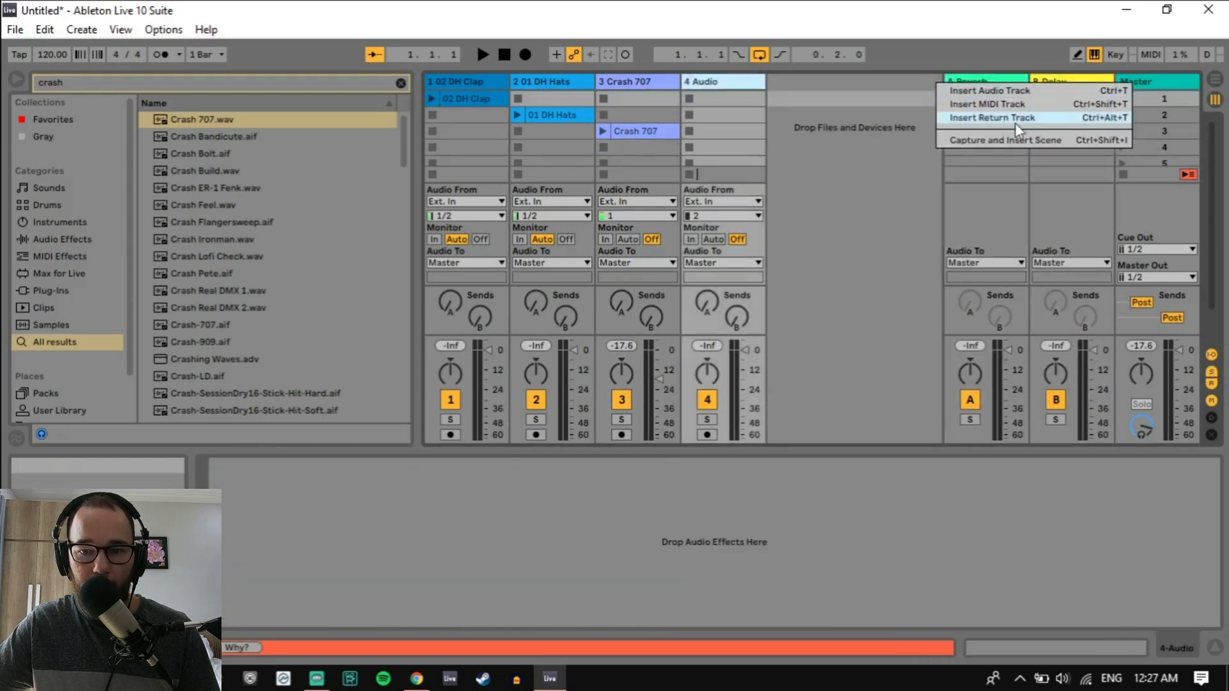
pyautogui.click(994, 116)
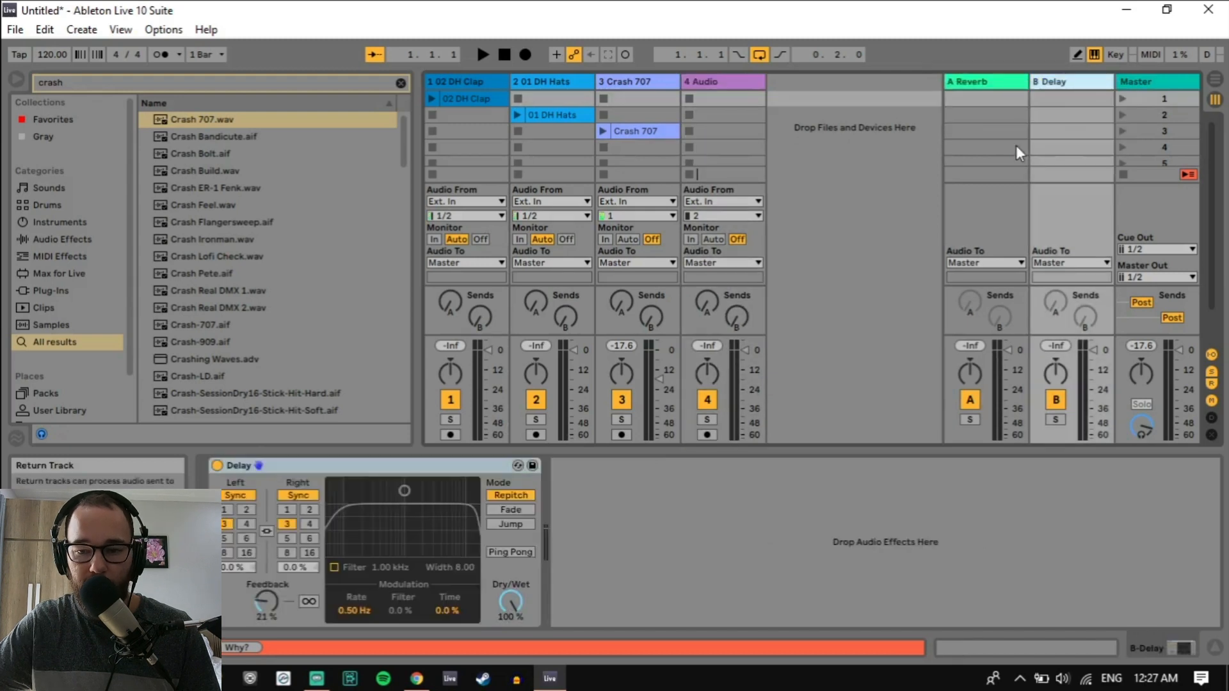
pyautogui.press('tab')
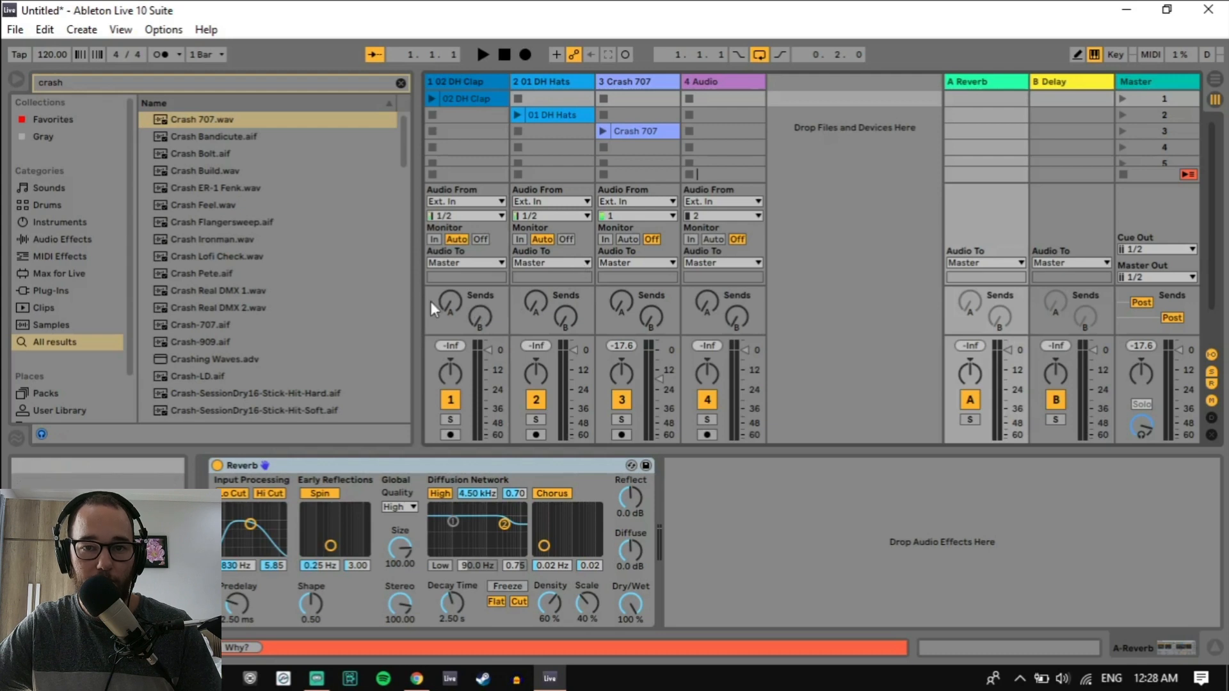
pyautogui.moveTo(466, 321)
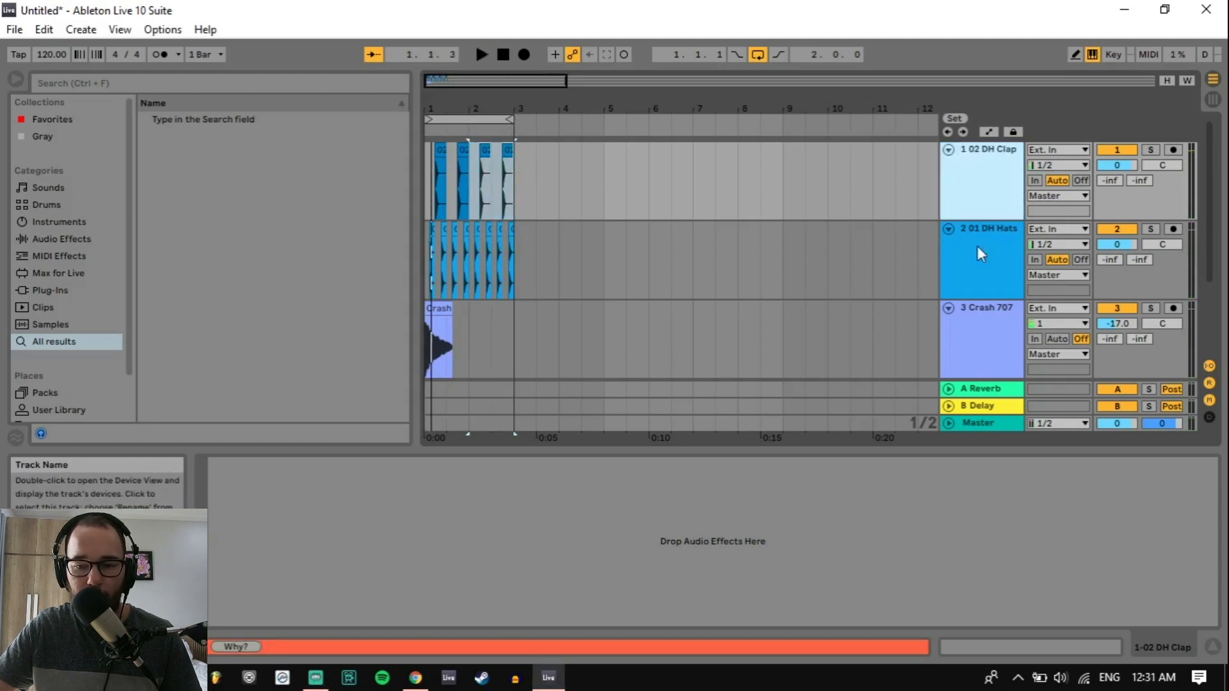
pyautogui.moveTo(1102, 192)
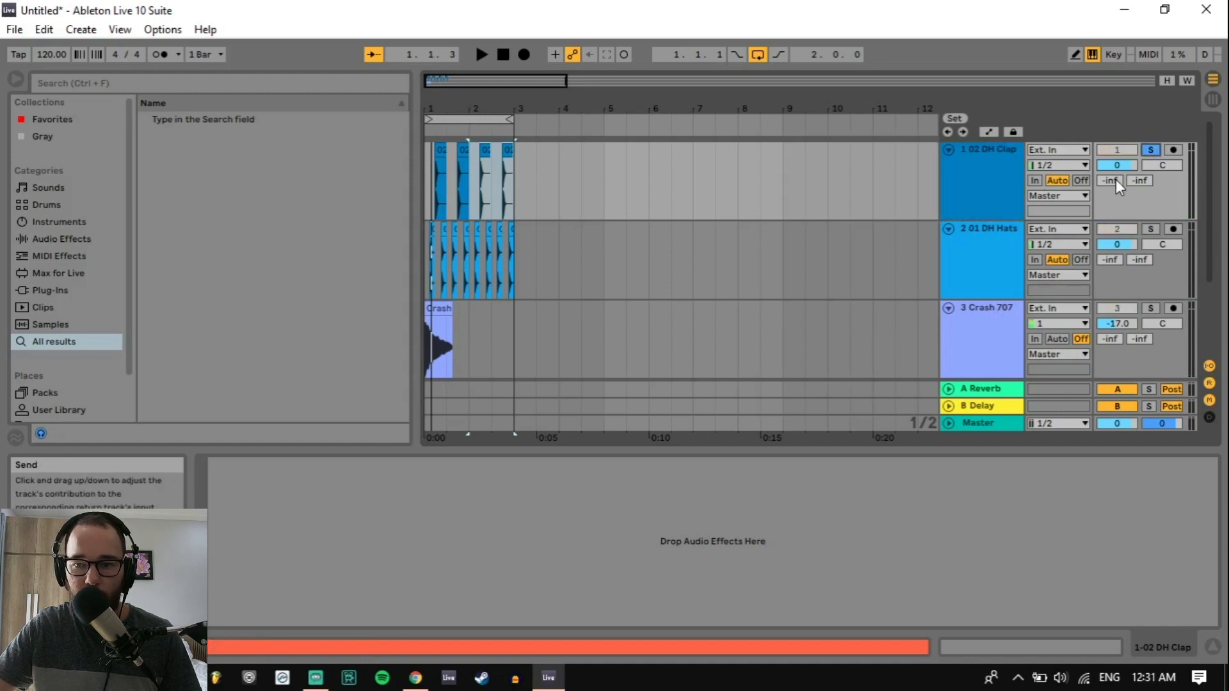
# Set the clap track's Send A to -27.5 dB and confirm the Reverb return's Dry/Wet is 100%
pyautogui.click(482, 53)
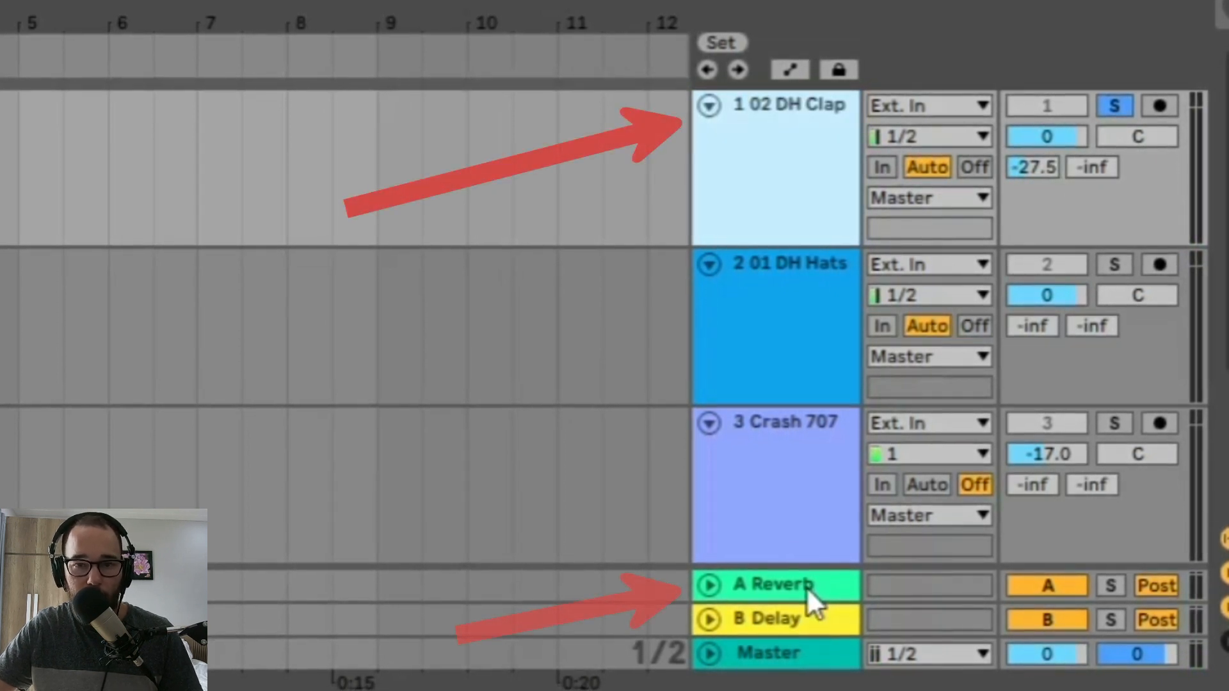
pyautogui.click(768, 584)
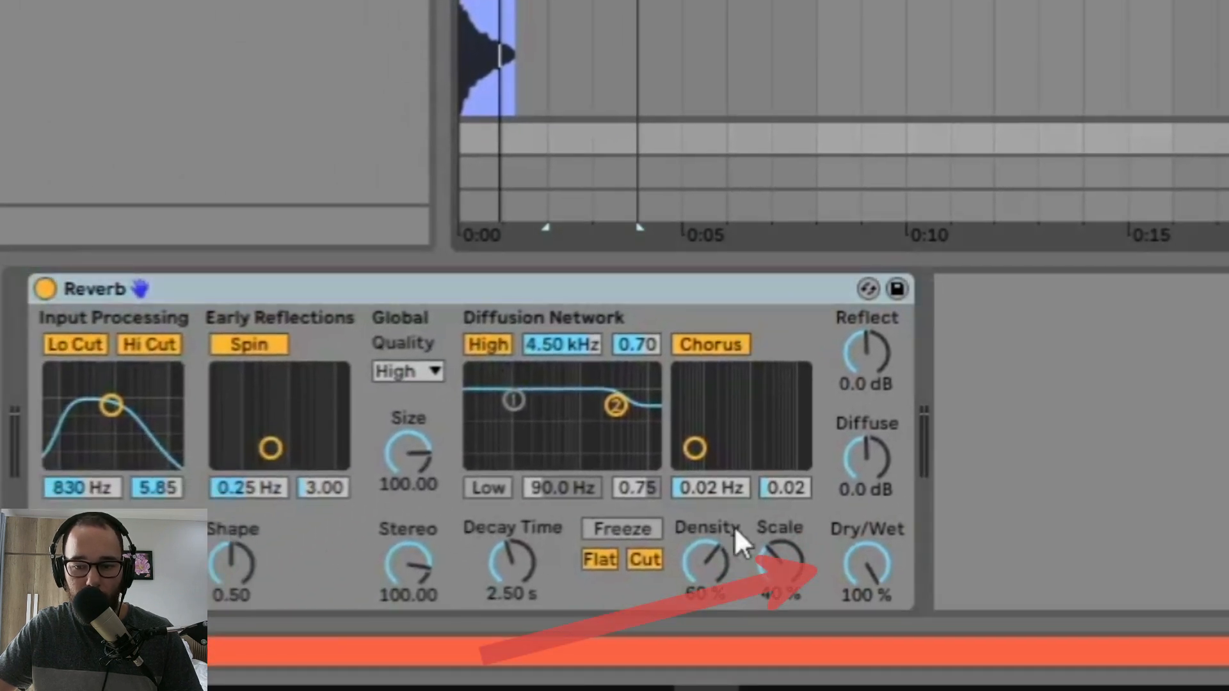
pyautogui.moveTo(886, 587)
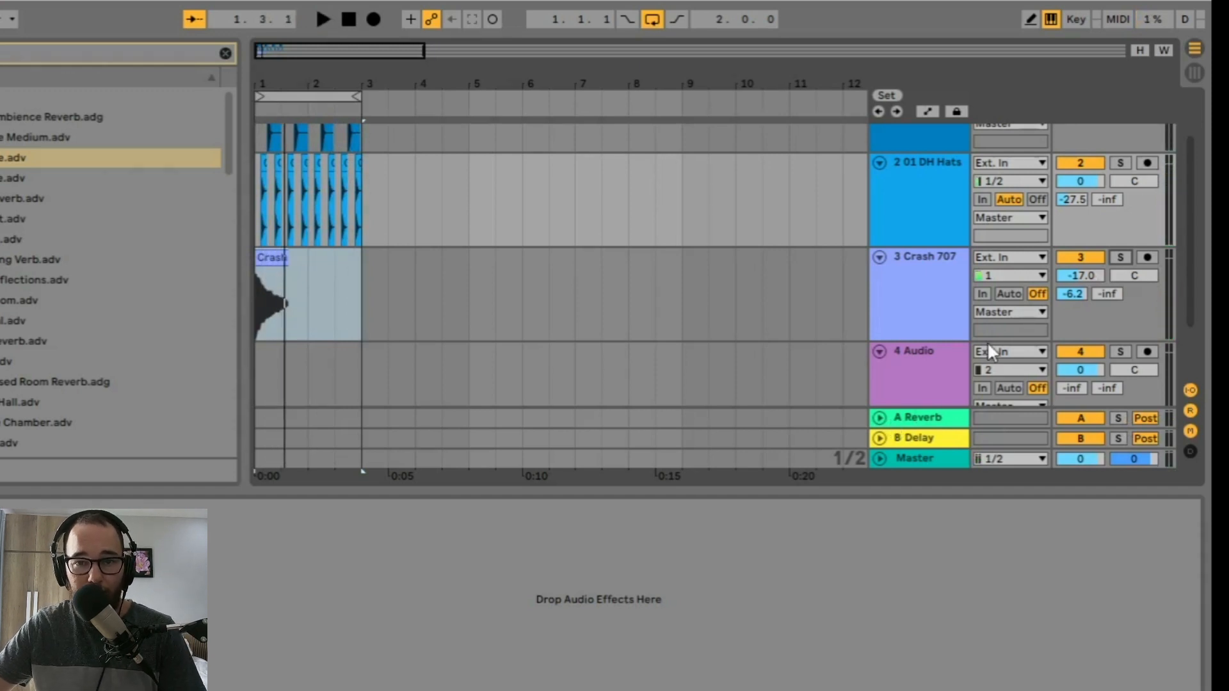
pyautogui.click(321, 19)
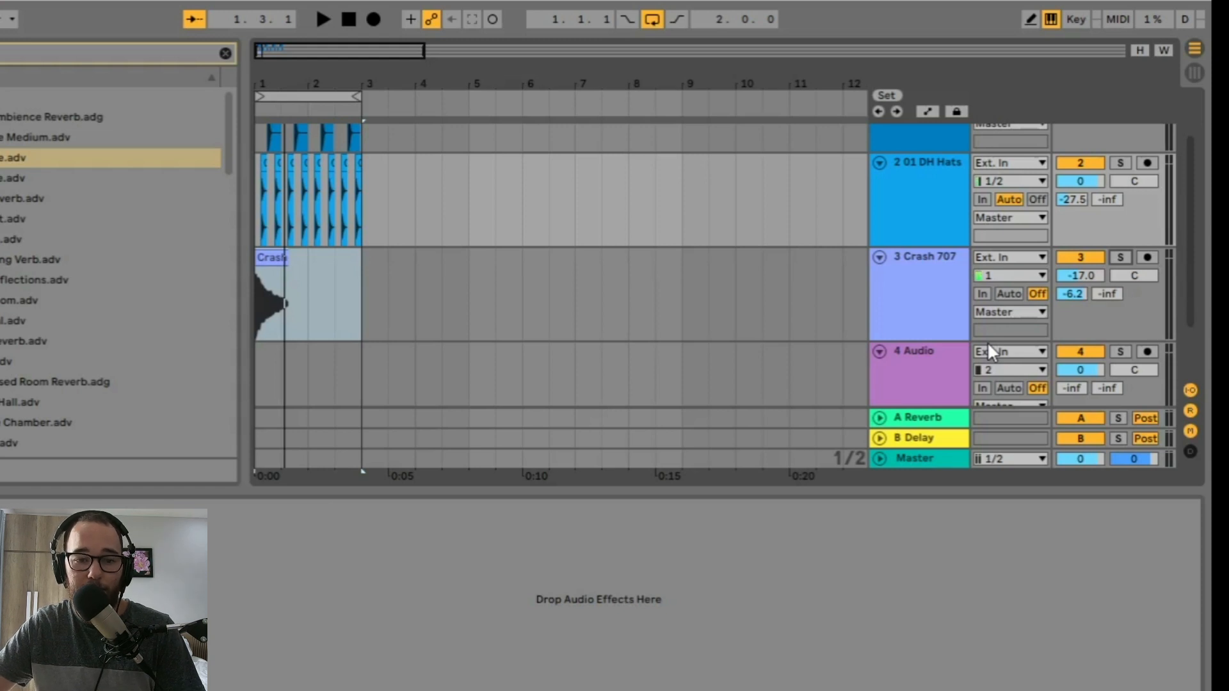
pyautogui.moveTo(966, 288)
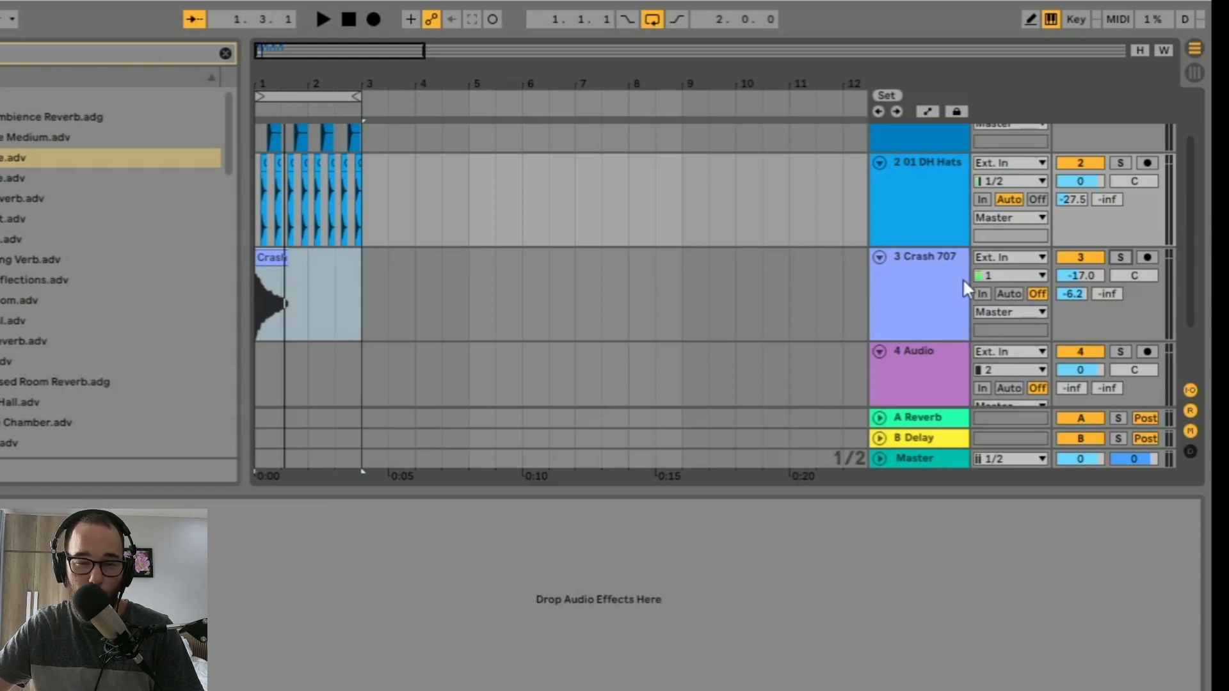
pyautogui.moveTo(952, 297)
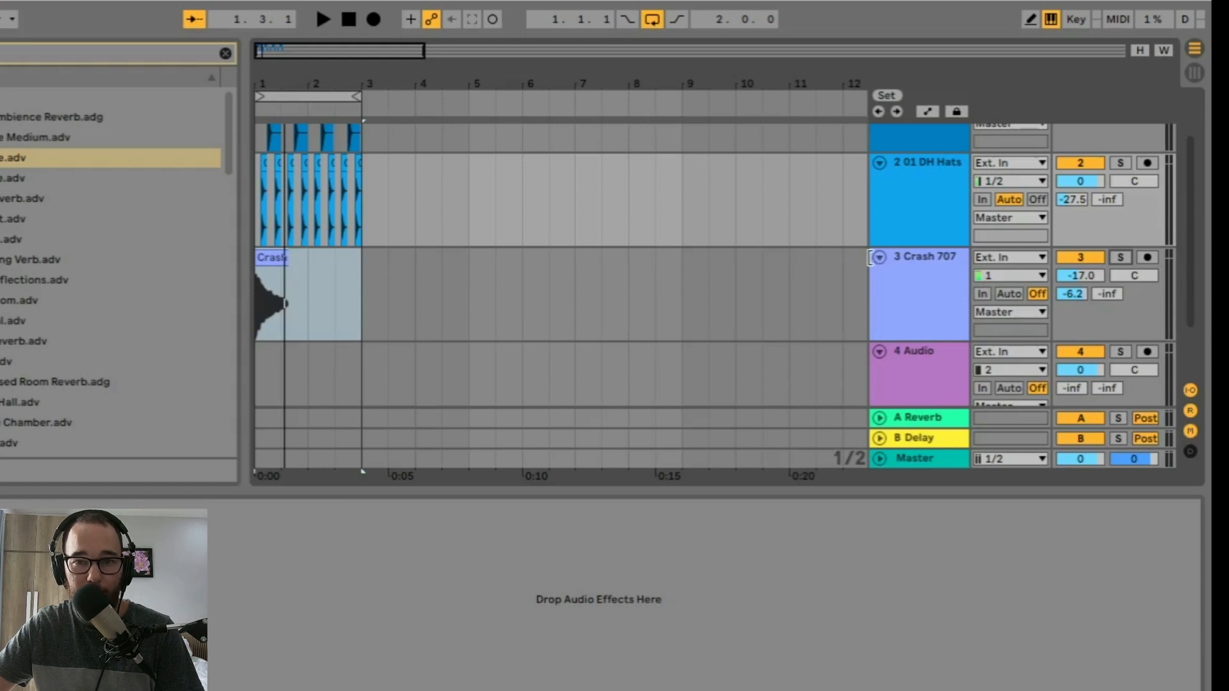
pyautogui.moveTo(856, 229)
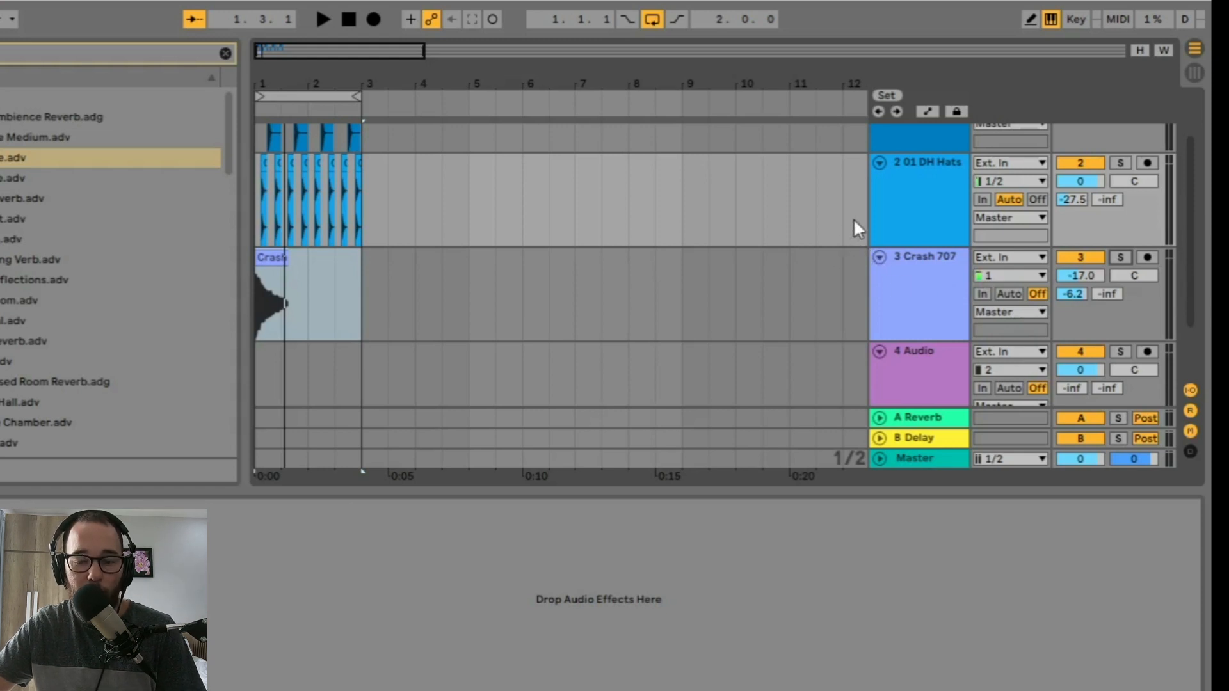
pyautogui.moveTo(791, 237)
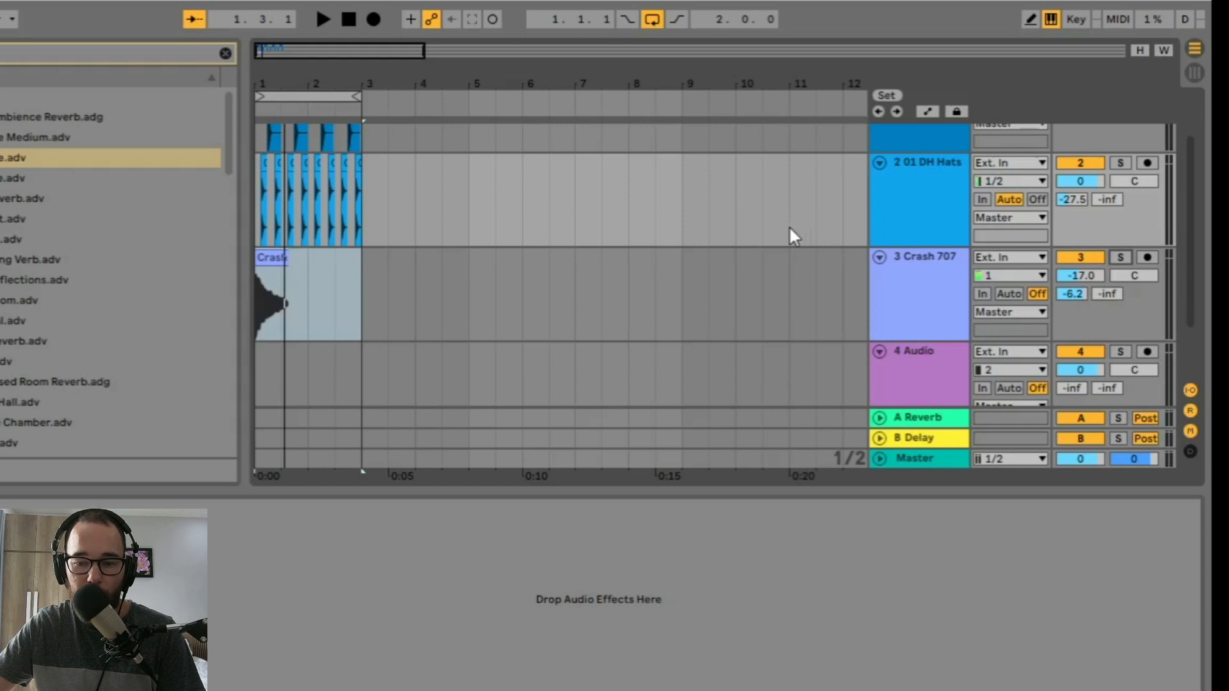